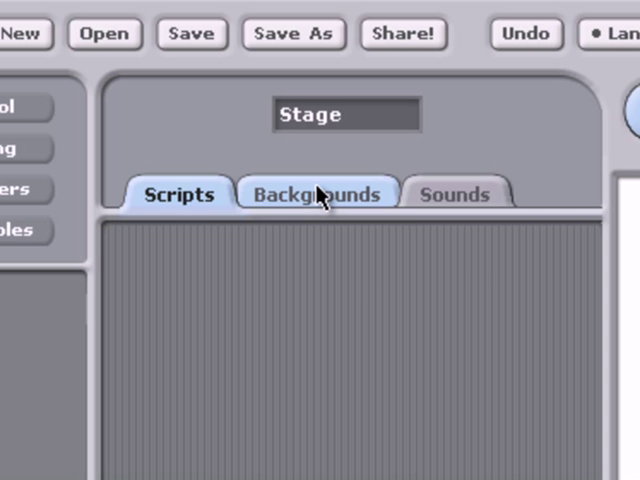
Step: Show the Stage's Backgrounds tab listing the blank background1
{"action": "left_click", "coordinate": [318, 192]}
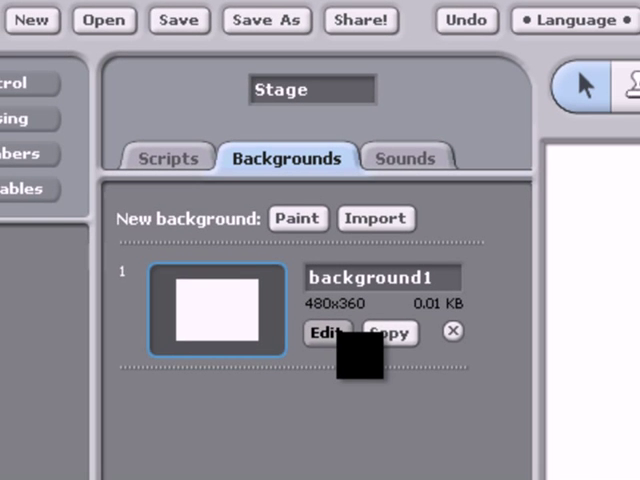
Step: Open background1 in the Paint Editor and thicken the line brush for the wall
{"action": "left_click", "coordinate": [325, 332]}
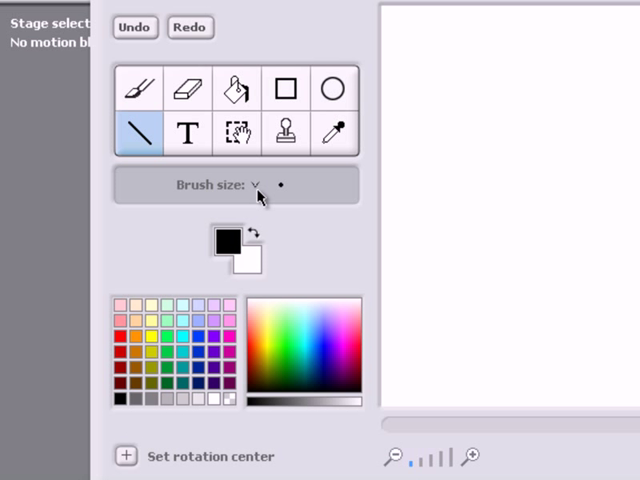
{"action": "left_click", "coordinate": [260, 186]}
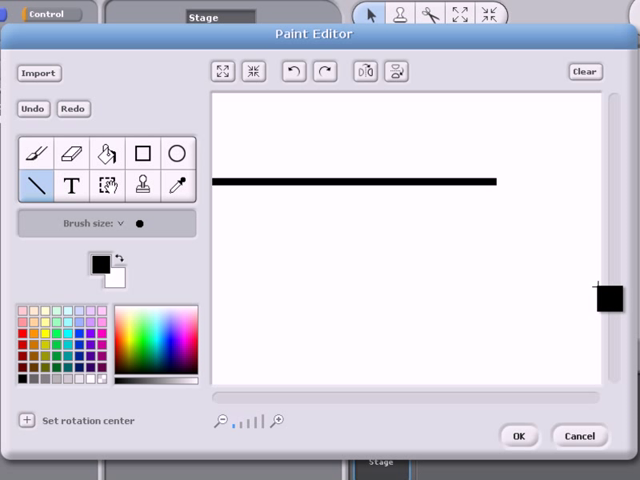
Step: Draw the middle and bottom black maze walls, then save the drawing to background1
{"action": "left_click_drag", "start_coordinate": [310, 288], "coordinate": [602, 288]}
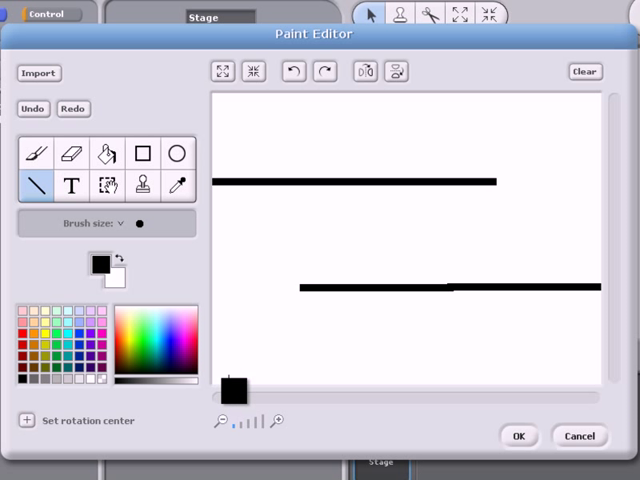
{"action": "left_click_drag", "start_coordinate": [215, 385], "coordinate": [320, 380]}
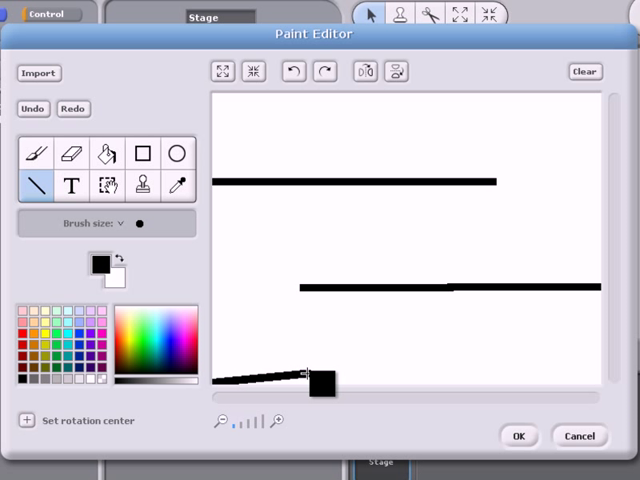
{"action": "left_click_drag", "start_coordinate": [320, 382], "coordinate": [585, 382]}
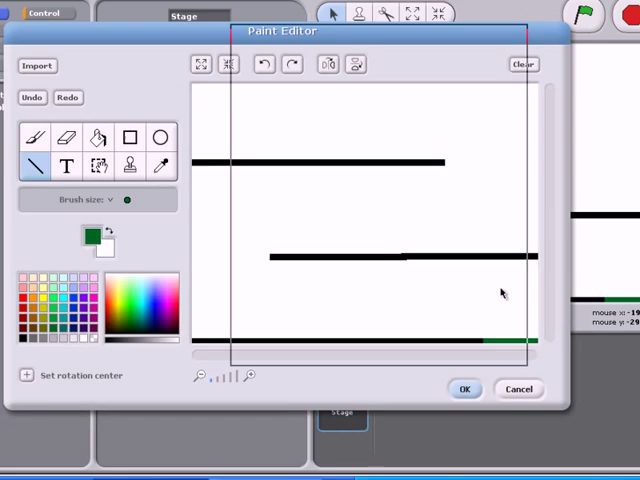
{"action": "left_click", "coordinate": [466, 388]}
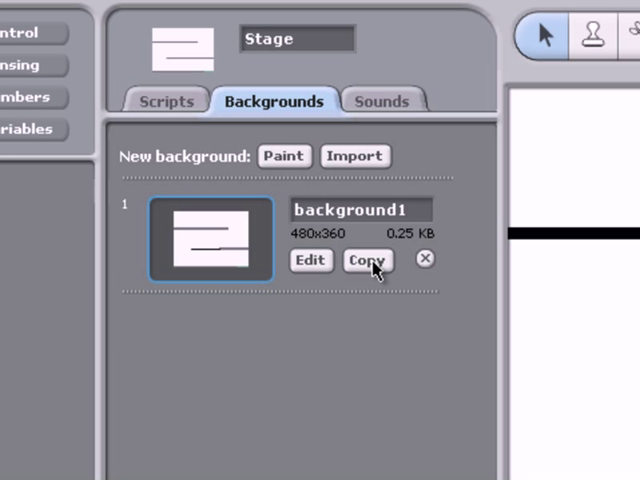
Step: Copy background1 to create background2 and open it for painting
{"action": "left_click", "coordinate": [366, 259]}
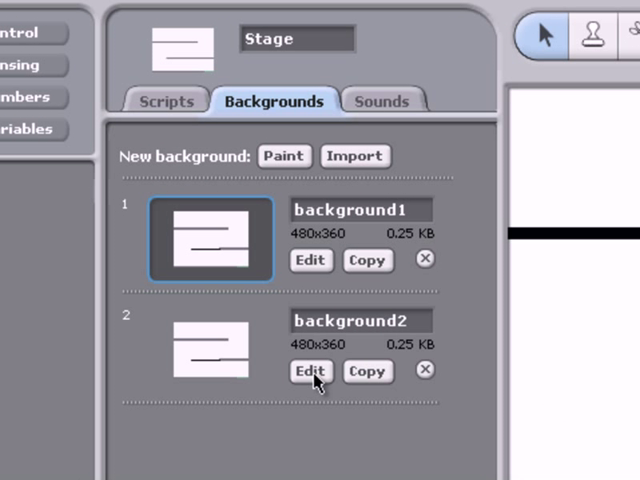
{"action": "left_click", "coordinate": [309, 371]}
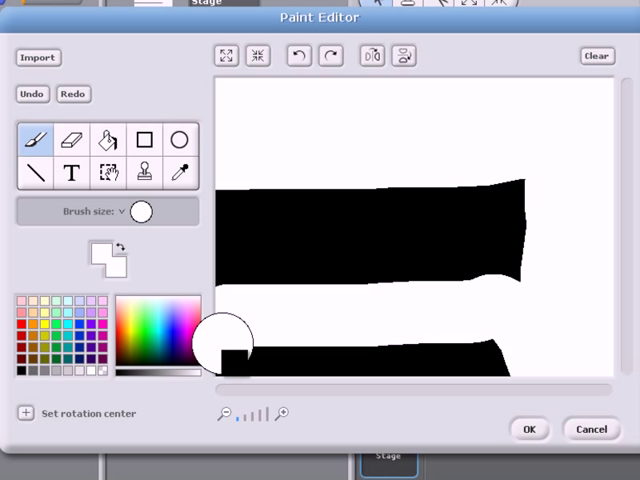
Step: Paint a white path, a green finish at lower left, and save background2
{"action": "left_click_drag", "start_coordinate": [230, 340], "coordinate": [530, 300]}
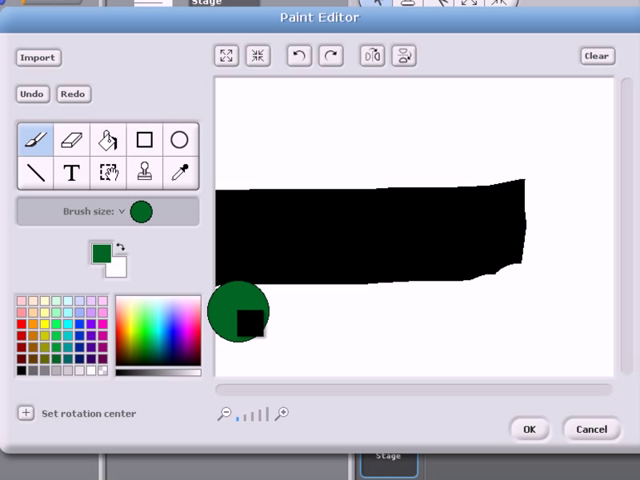
{"action": "left_click", "coordinate": [237, 318]}
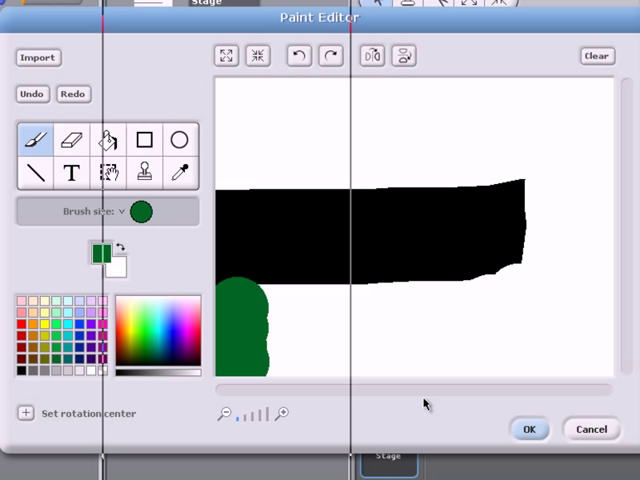
{"action": "left_click", "coordinate": [531, 428]}
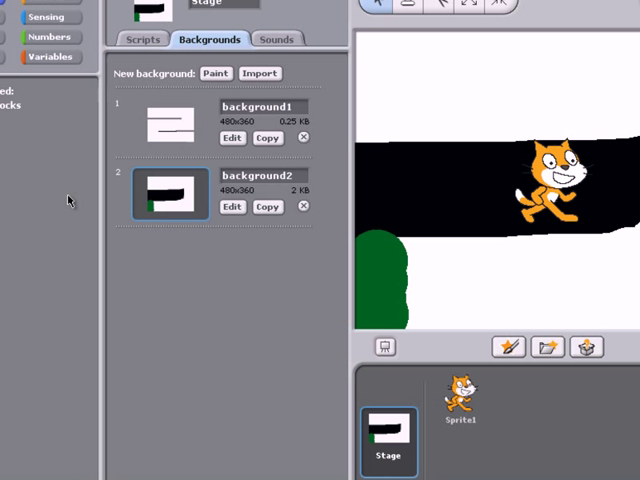
{"action": "mouse_move", "coordinate": [138, 150]}
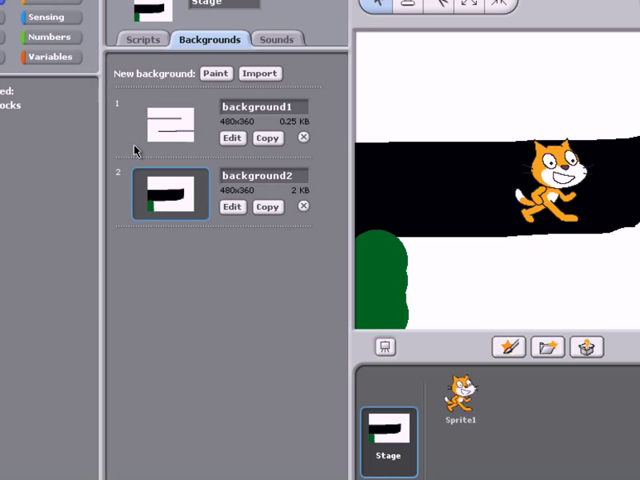
{"action": "mouse_move", "coordinate": [128, 150]}
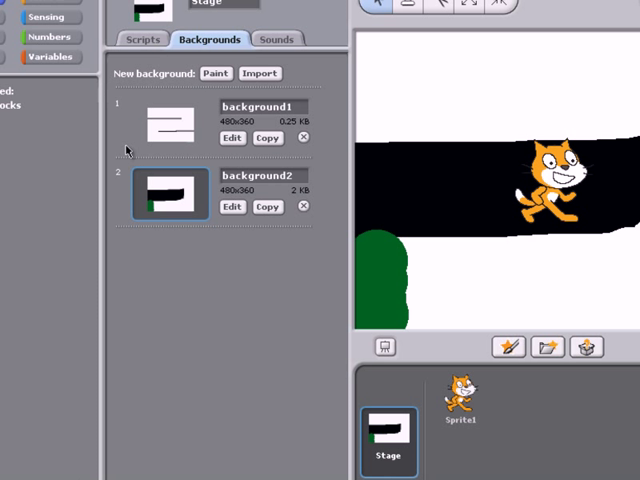